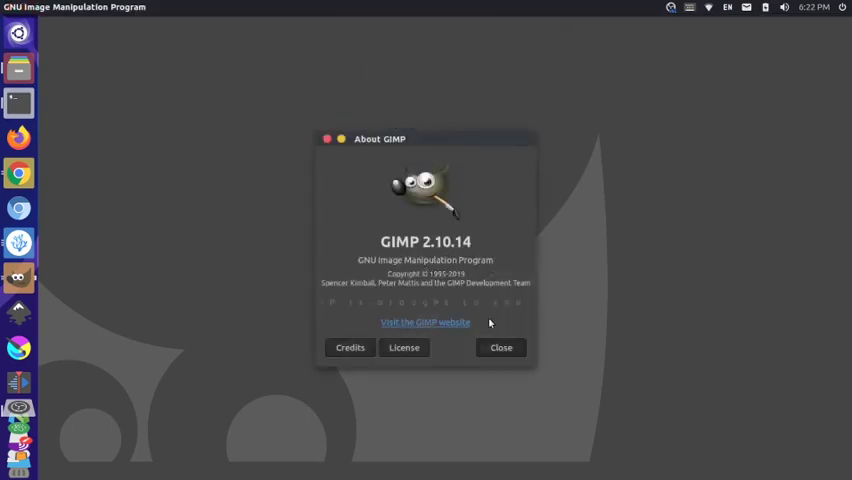
Step: Dismiss the About GIMP dialog, leaving the empty workspace with toolbox and docks
click(500, 348)
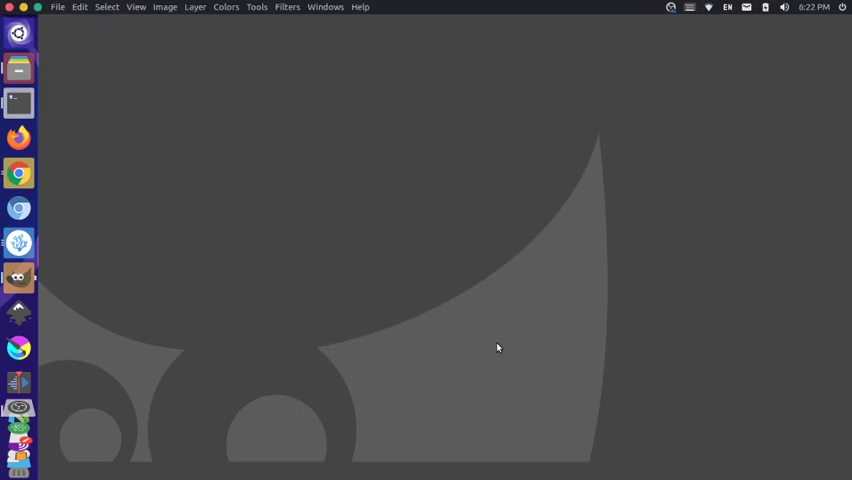
click(18, 32)
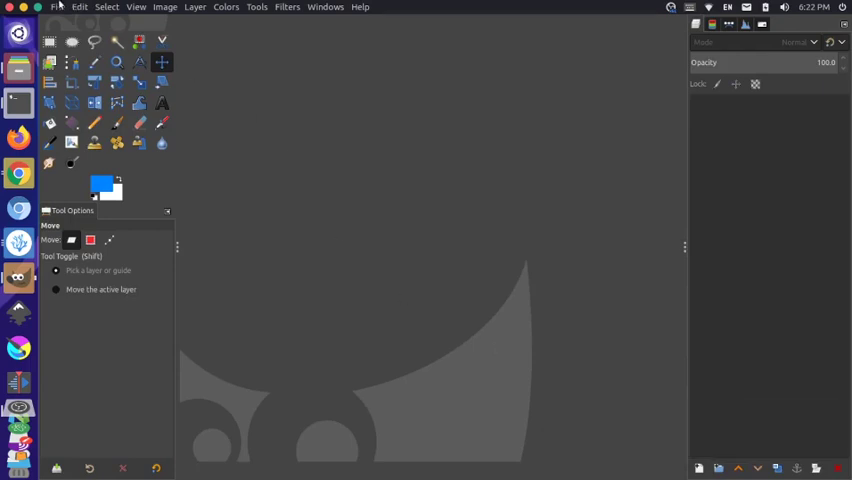
Step: Create a new 1920×1080 image at 300 ppi with a white background fill
click(56, 8)
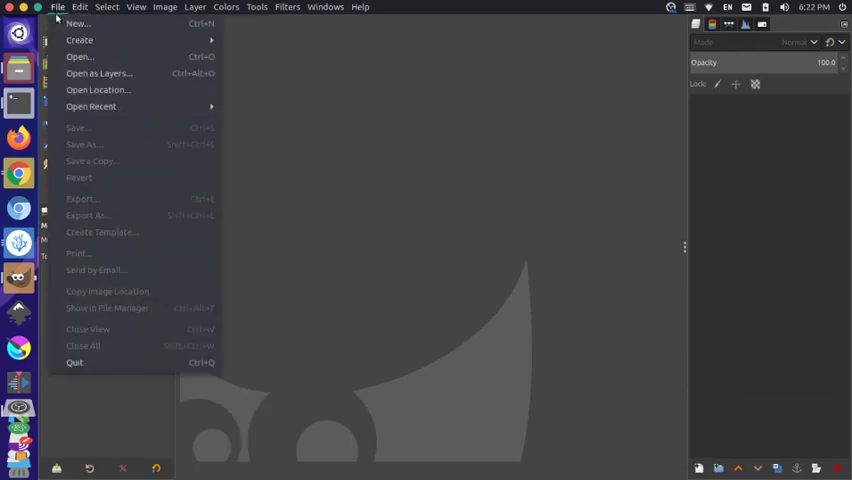
click(76, 24)
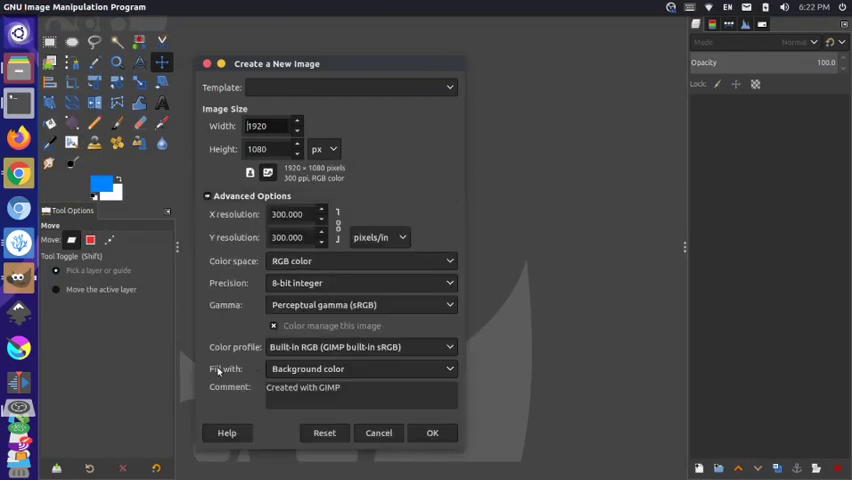
mouse_move(118, 196)
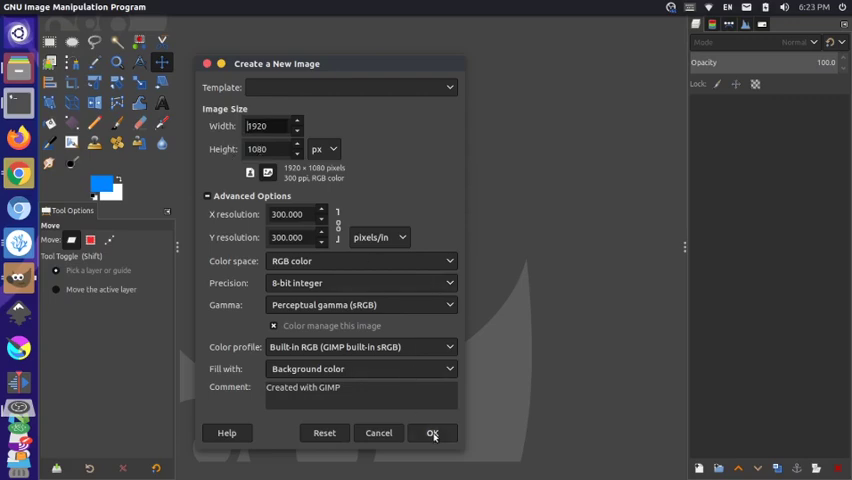
click(432, 432)
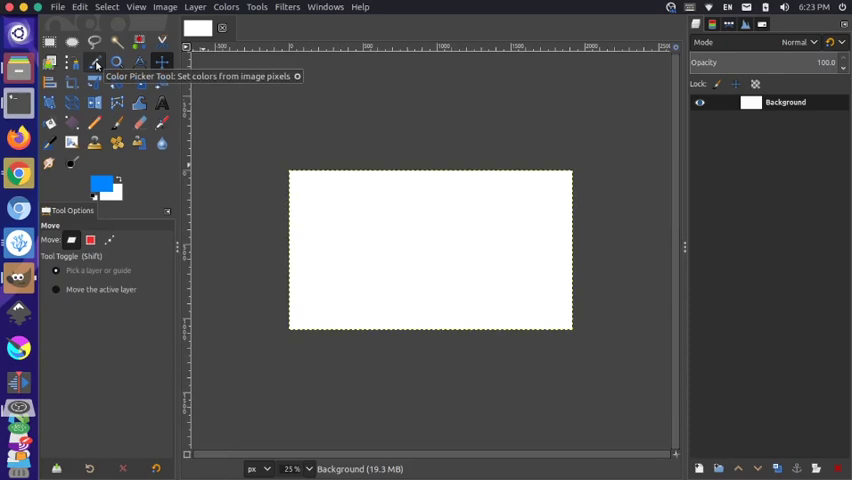
Step: Fill an upper-left rectangular selection with blue, then shift the background layer slightly
click(48, 42)
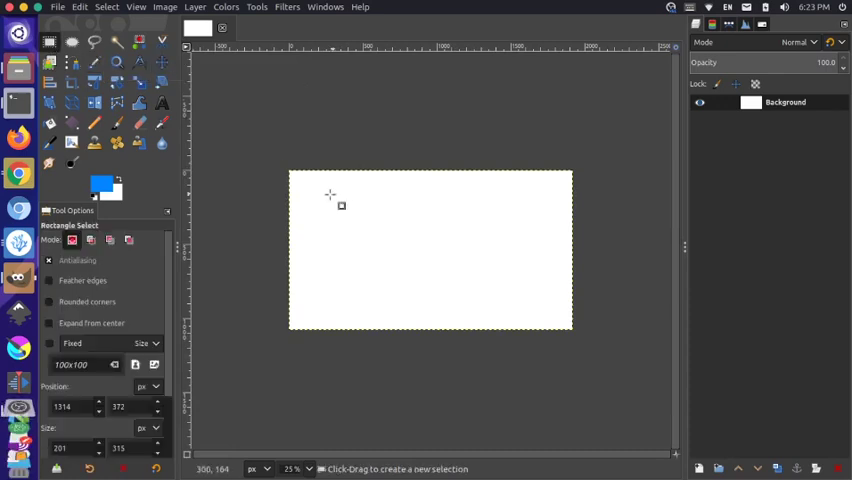
drag(310, 190, 390, 238)
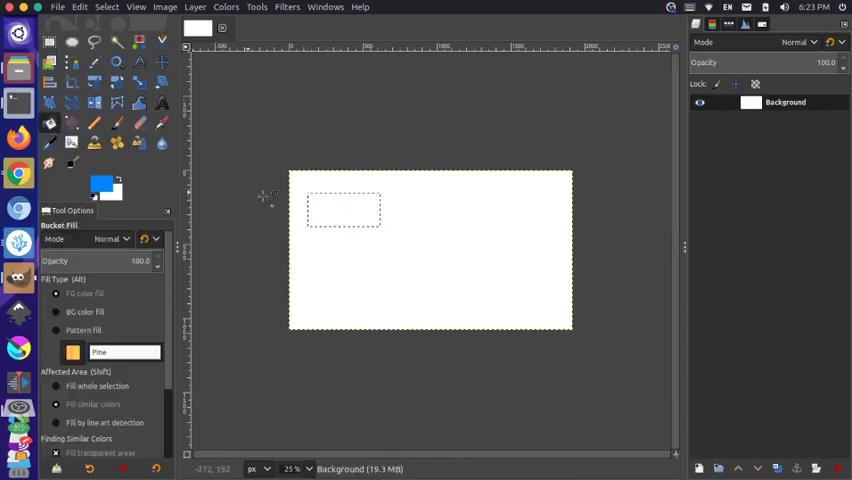
click(344, 208)
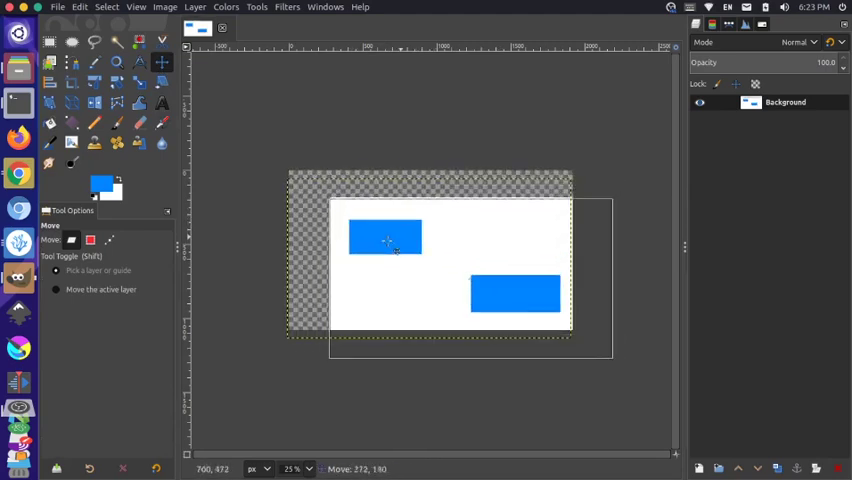
drag(384, 236, 364, 222)
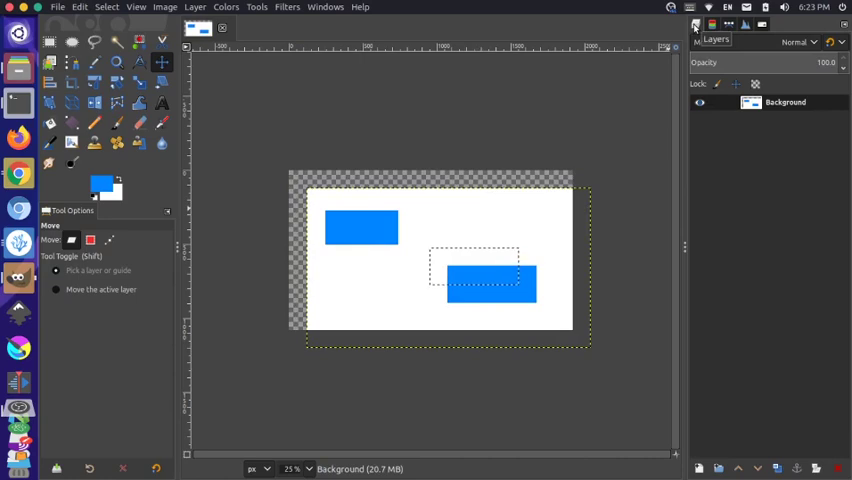
Step: Show the Layers dock and add a new transparent layer above the background
click(324, 8)
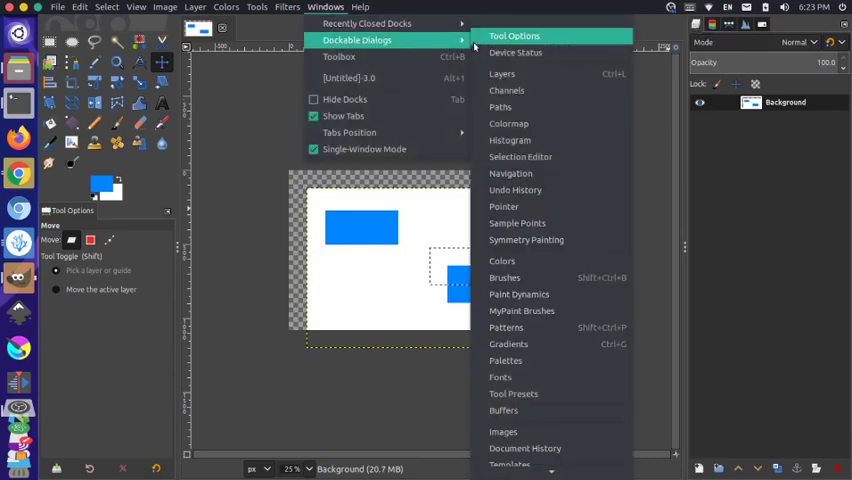
mouse_move(502, 72)
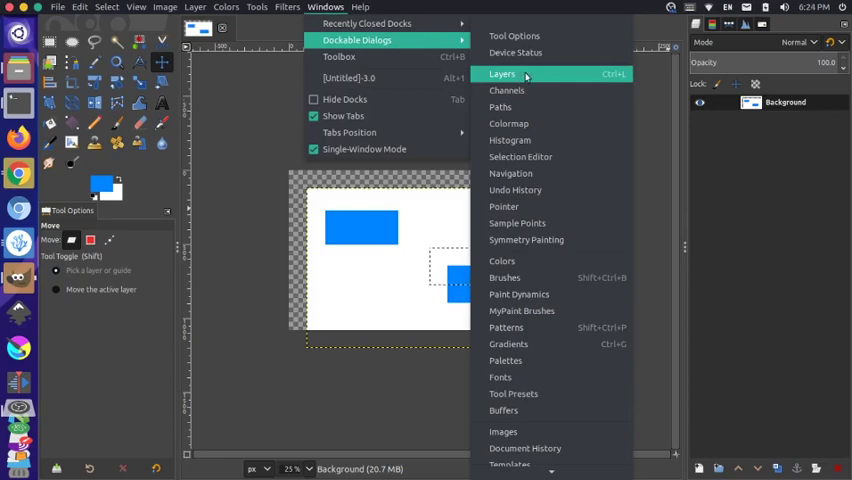
click(502, 74)
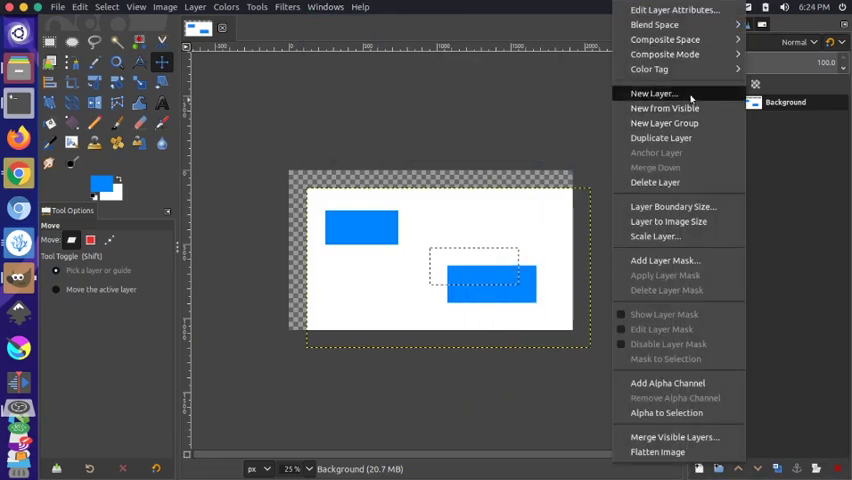
click(652, 92)
text(Jims New Layer)
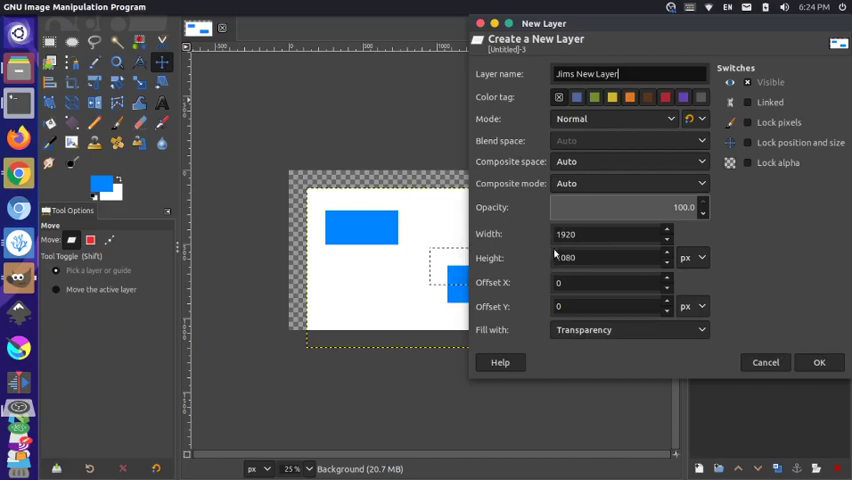
click(818, 362)
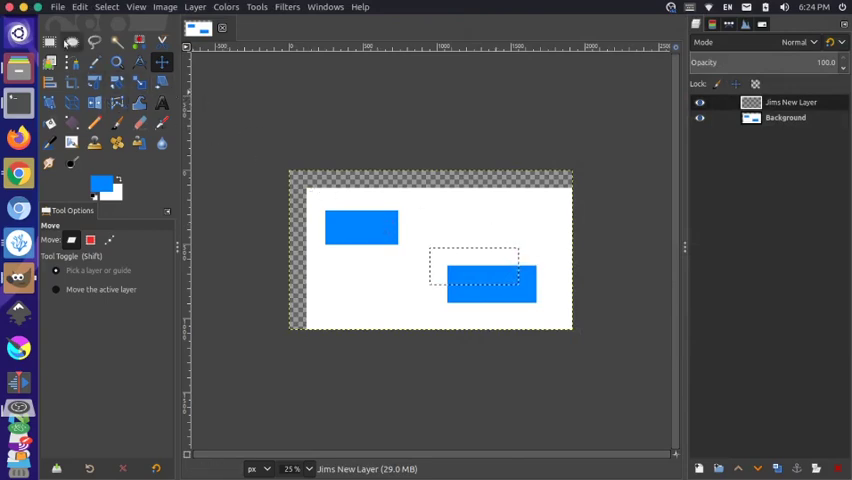
Step: Fill a small blue rectangle on the new layer near the top middle and reposition it
click(48, 42)
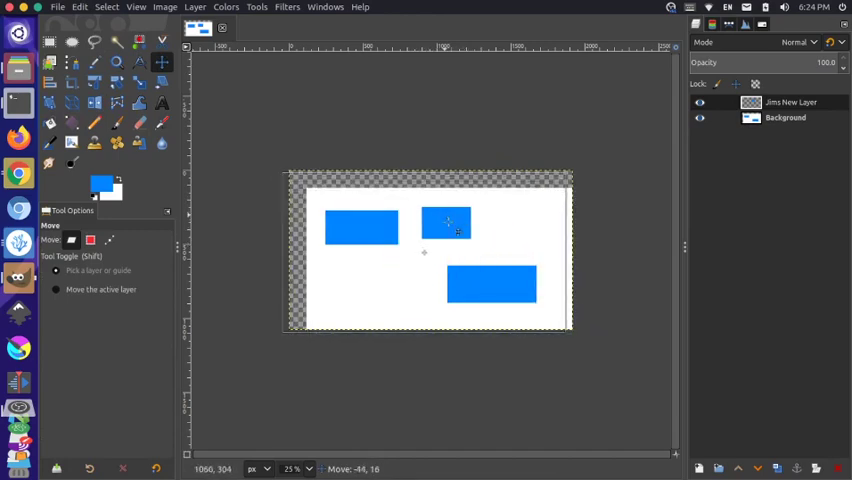
drag(448, 222, 448, 240)
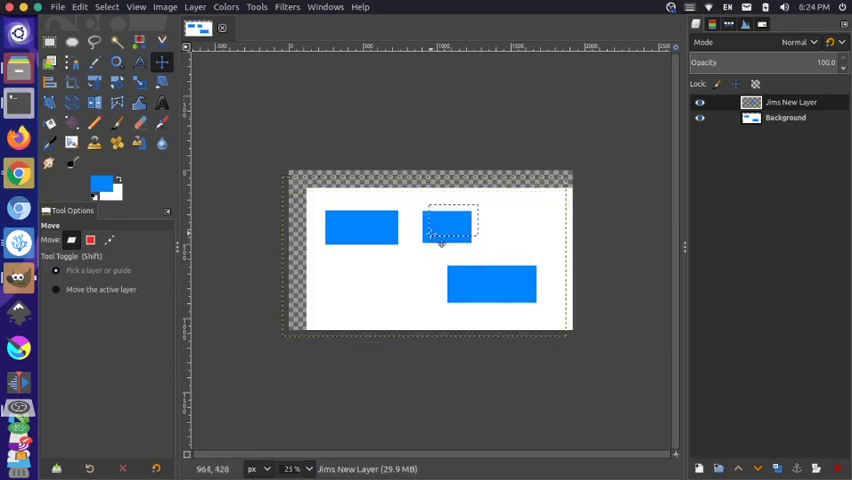
drag(448, 224, 460, 220)
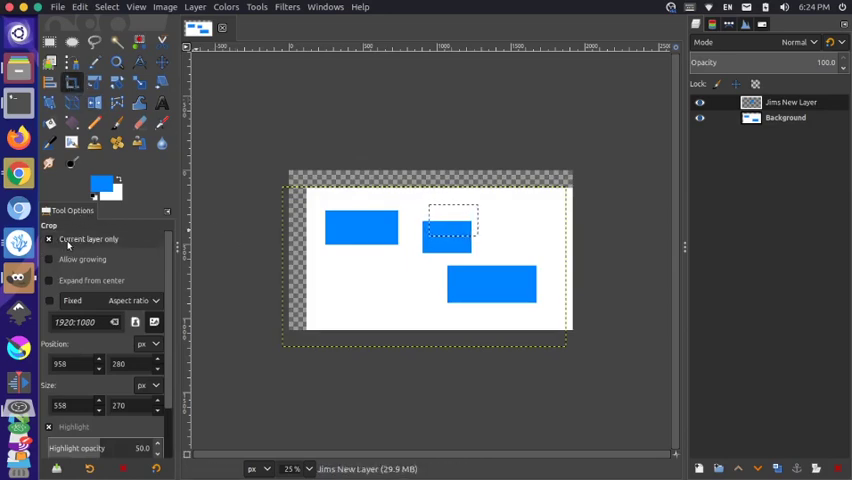
Step: Crop the new layer (Current layer only) down to the area around the small rectangle
click(48, 238)
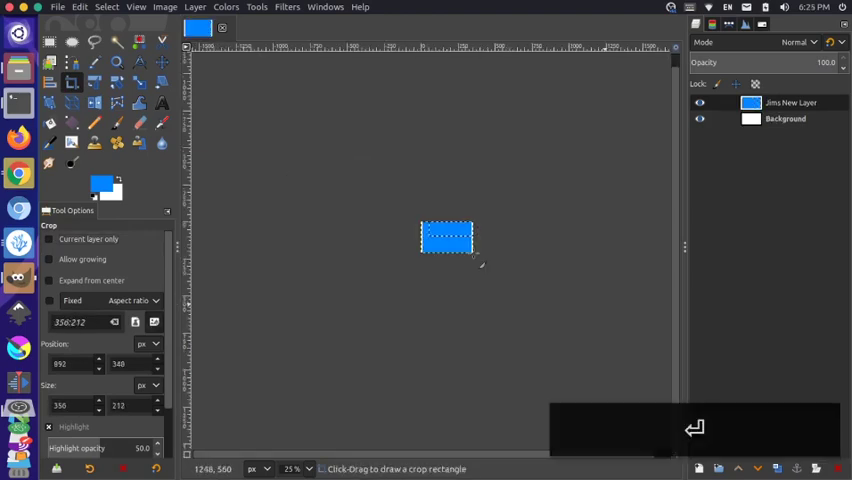
key(ctrl+z)
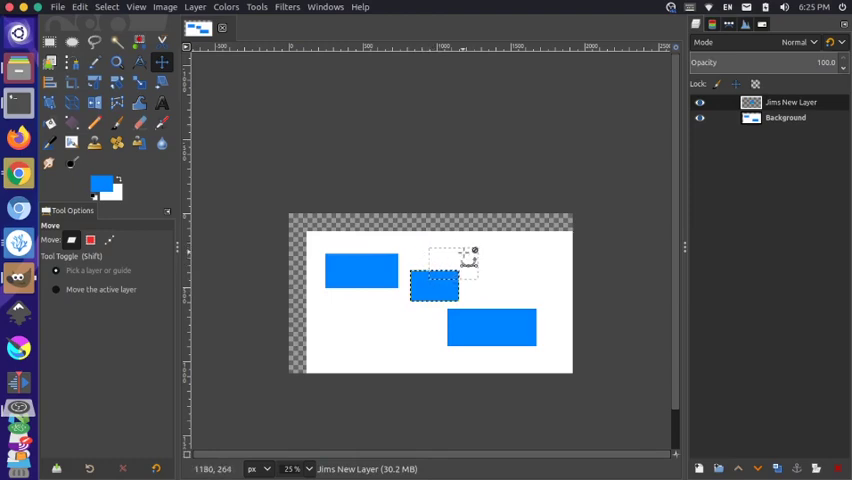
Step: Cut the large blue rectangle from the background and paste it back as its own layer
key(ctrl+a)
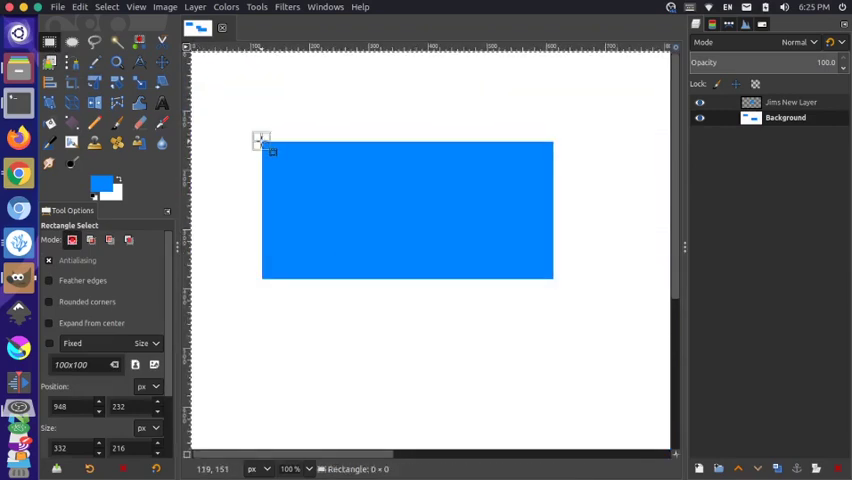
drag(260, 140, 556, 280)
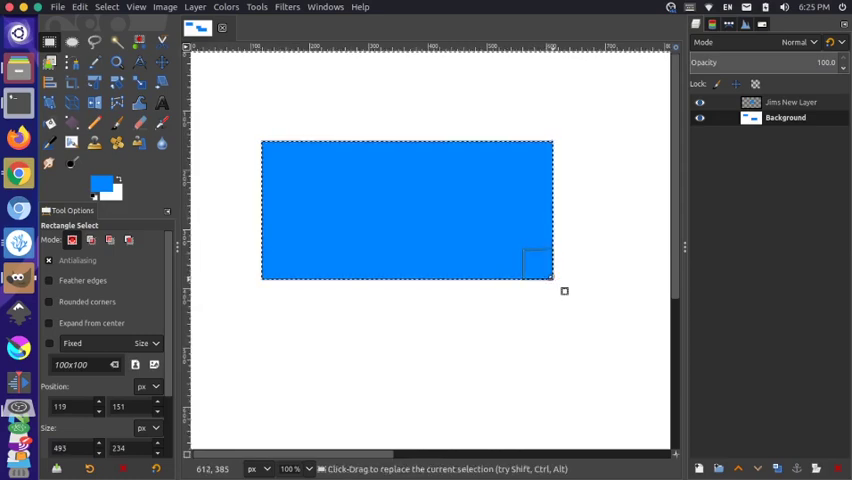
key(ctrl+x)
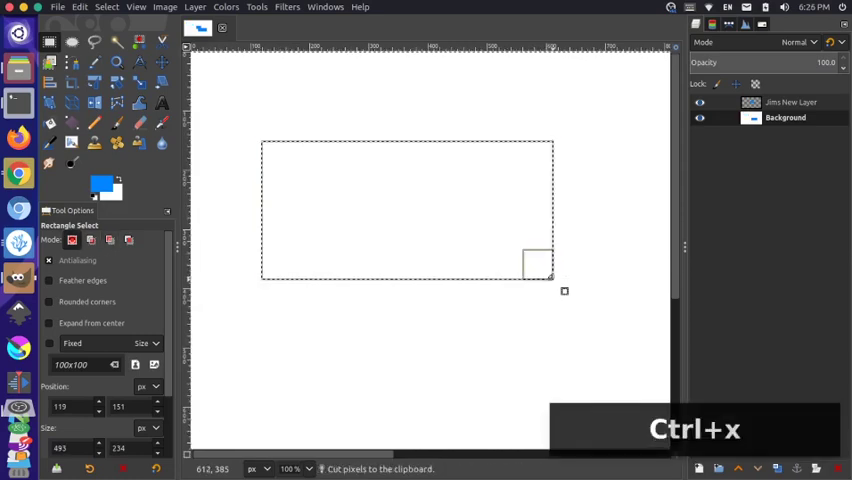
key(ctrl+x)
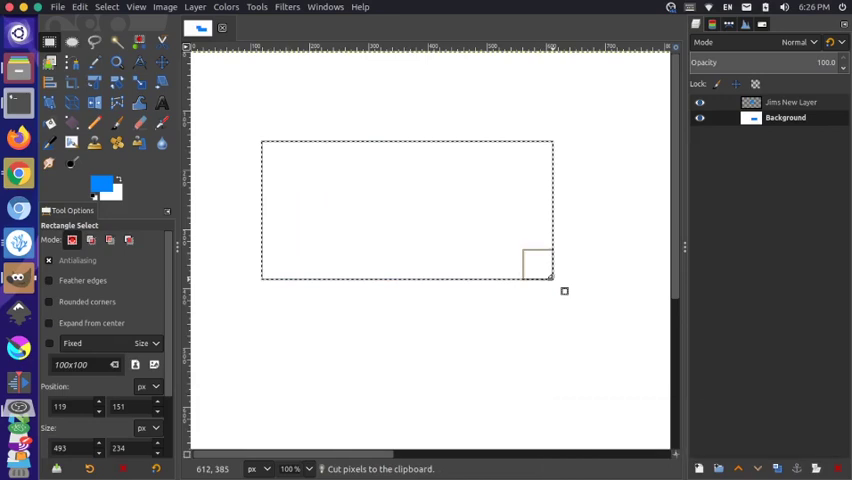
key(ctrl+v)
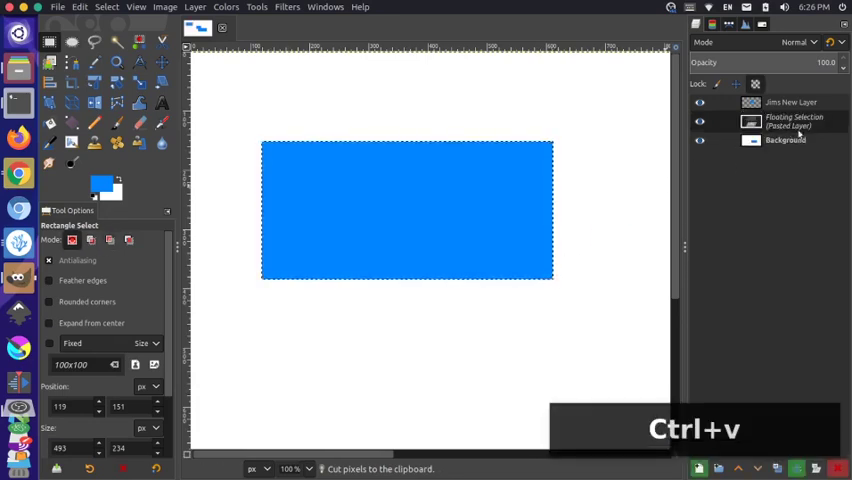
key(ctrl+v)
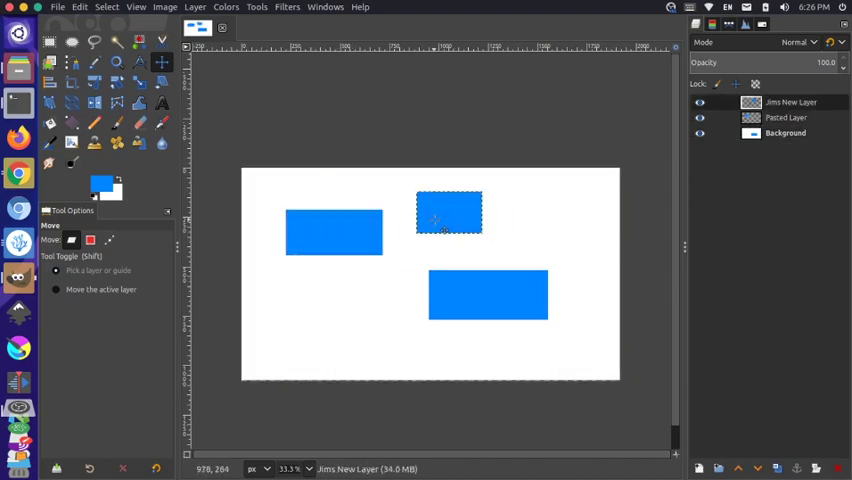
Step: Nudge the pasted rectangle, then select the lower-right blue rectangle with the Background layer active
drag(448, 210, 340, 210)
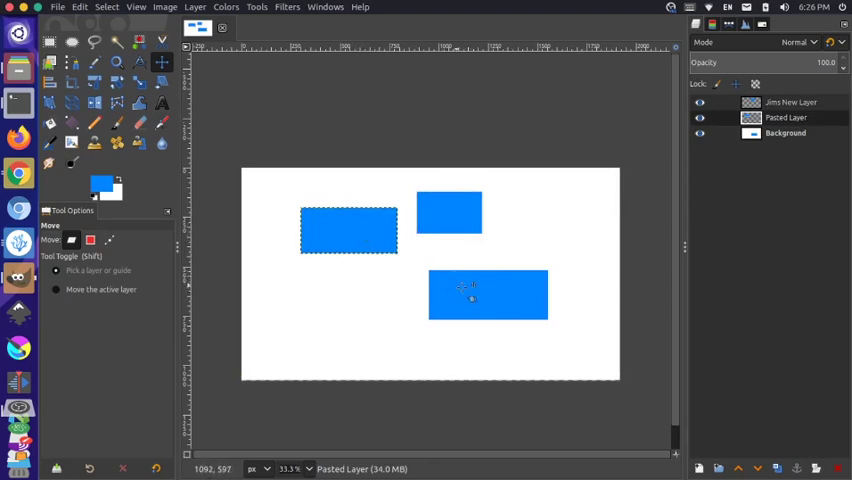
mouse_move(476, 290)
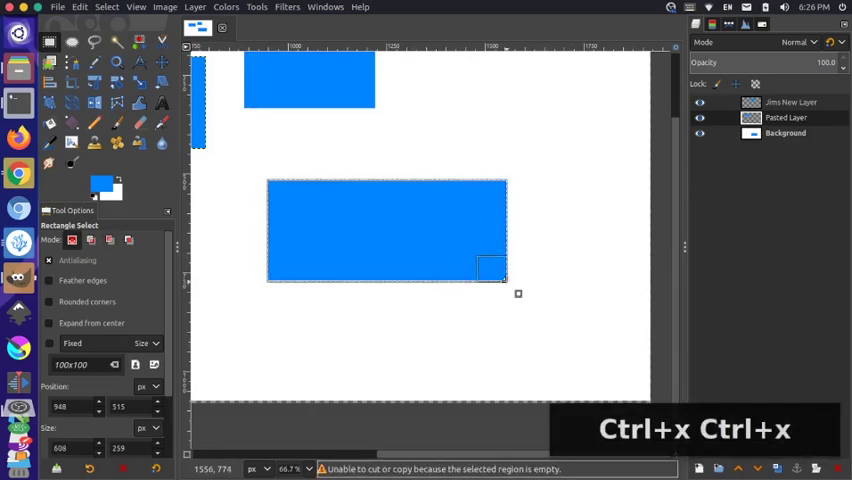
key(ctrl+x)
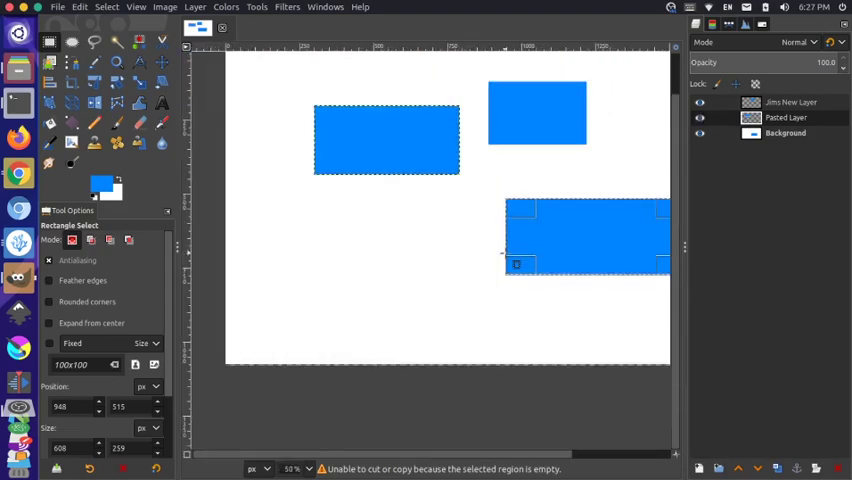
click(700, 118)
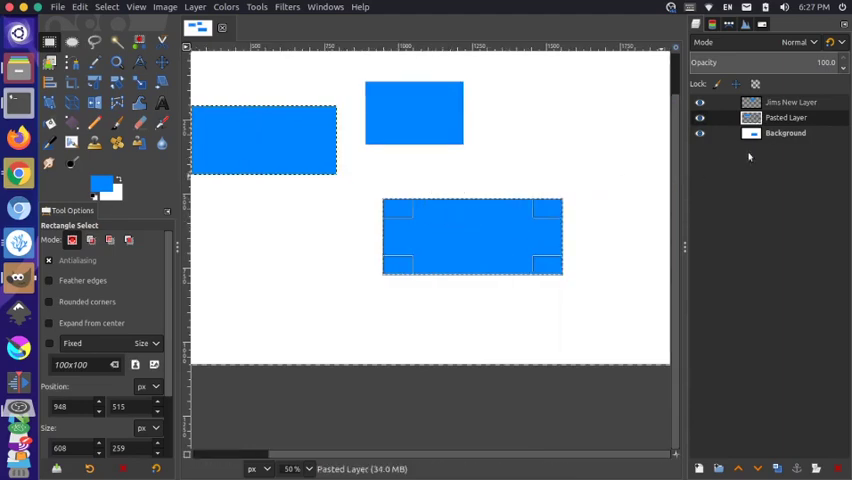
click(784, 132)
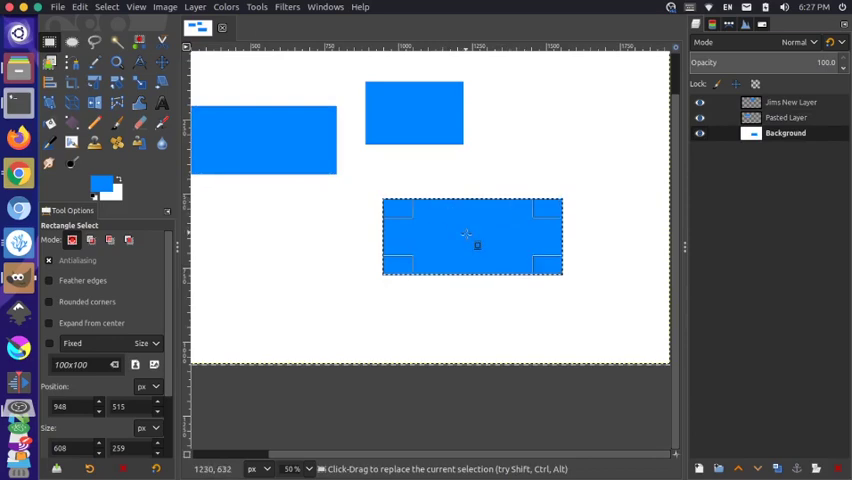
Step: Cut the lower rectangle out of the background so it becomes 'Pasted Layer #1'
key(ctrl+x)
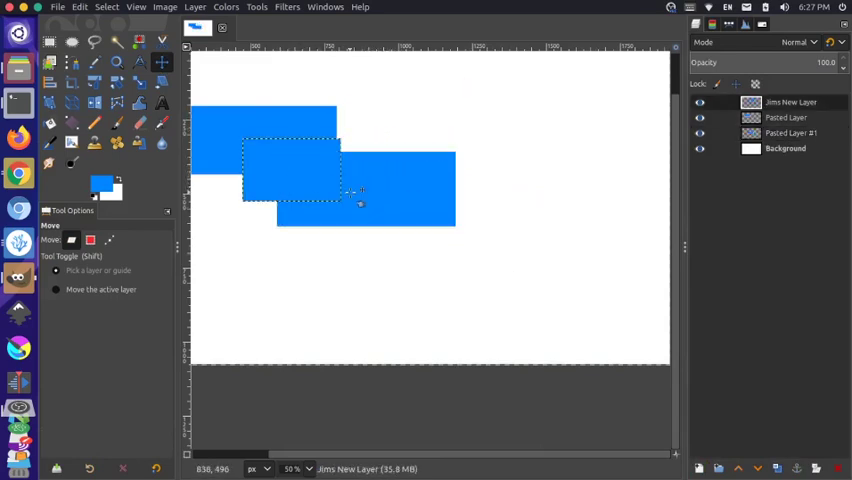
Step: Pick darker blue foreground shades and bucket-fill the rectangles so each layer shows a distinct blue
click(100, 184)
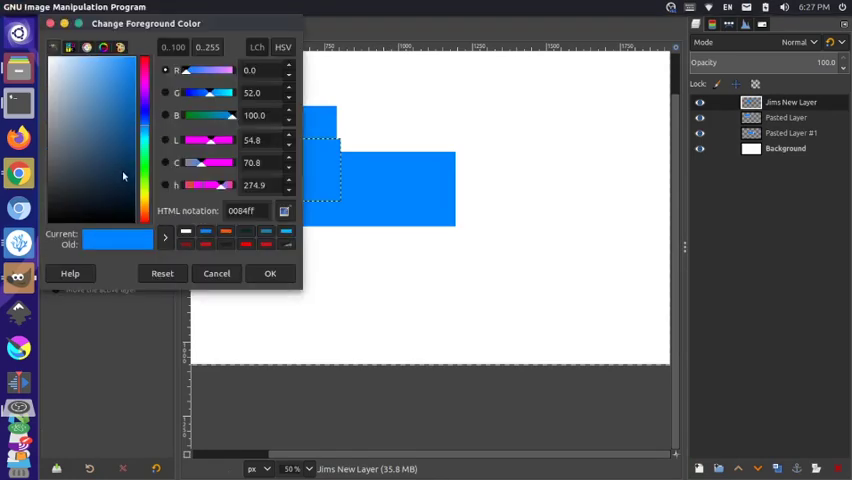
click(138, 82)
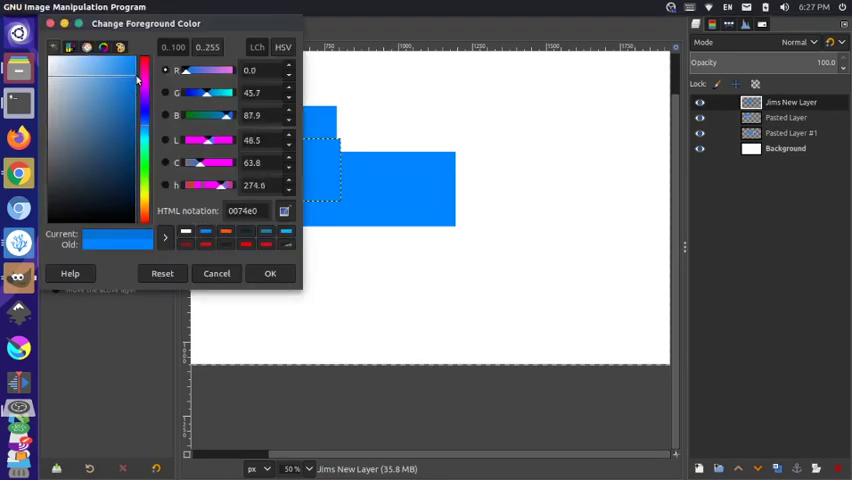
click(216, 272)
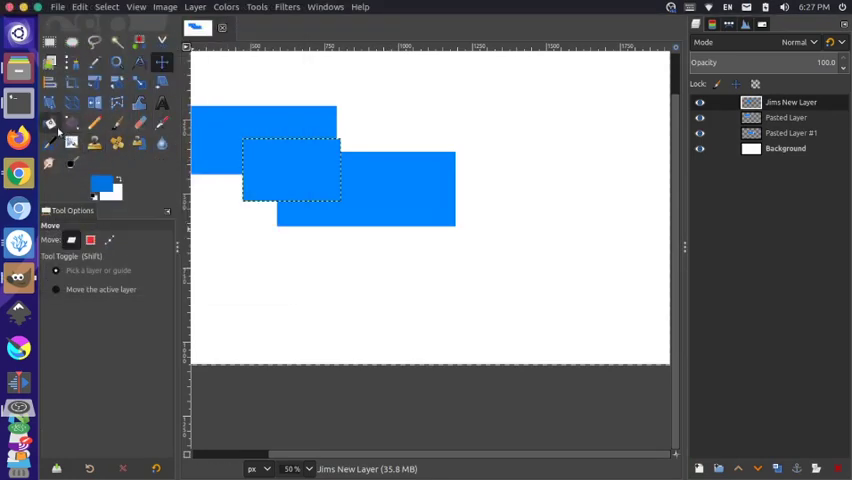
click(48, 122)
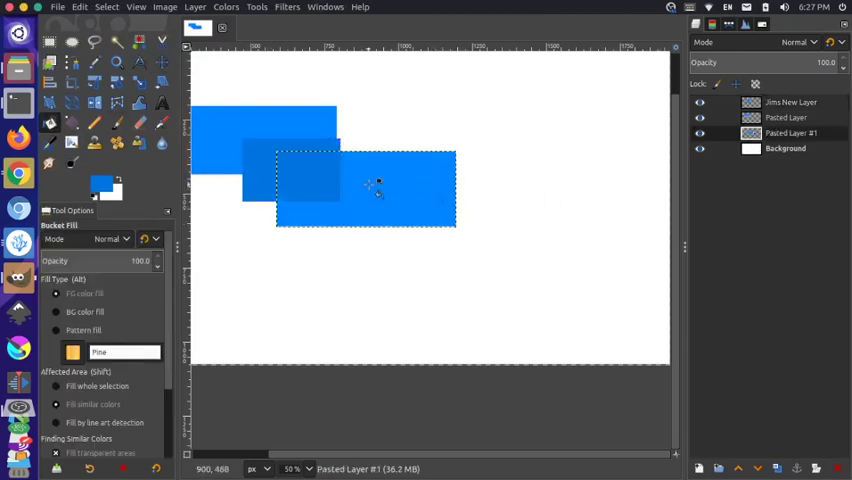
click(96, 180)
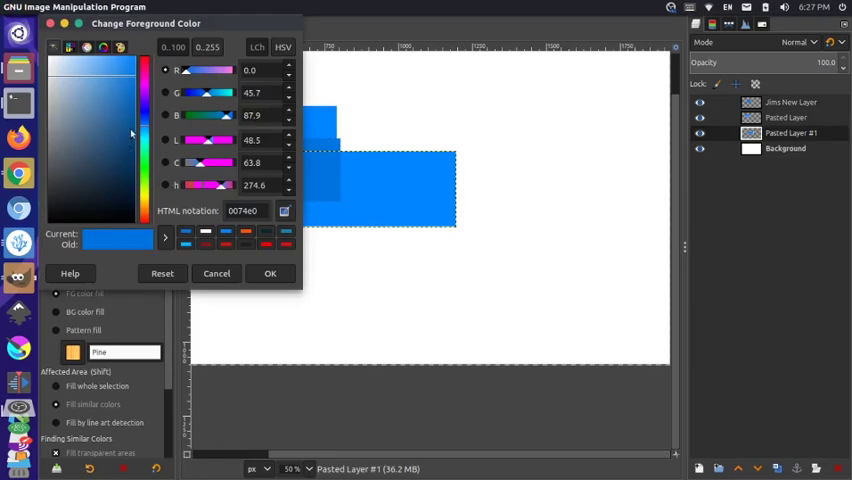
click(268, 272)
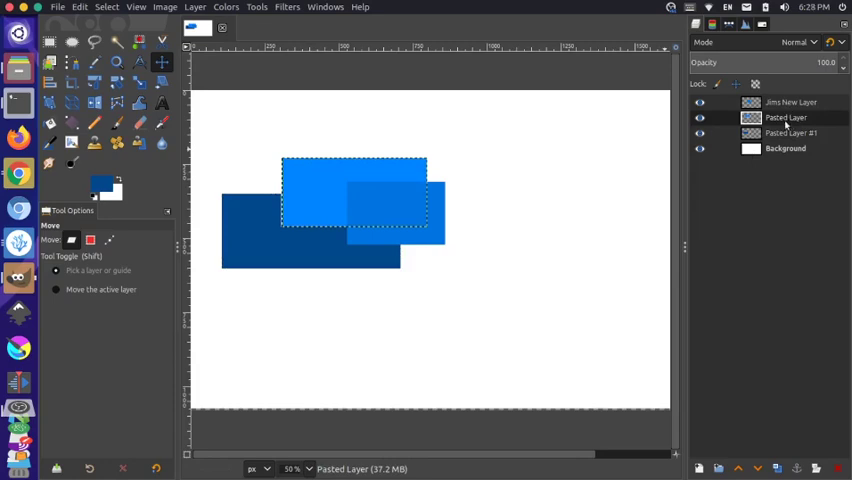
mouse_move(440, 222)
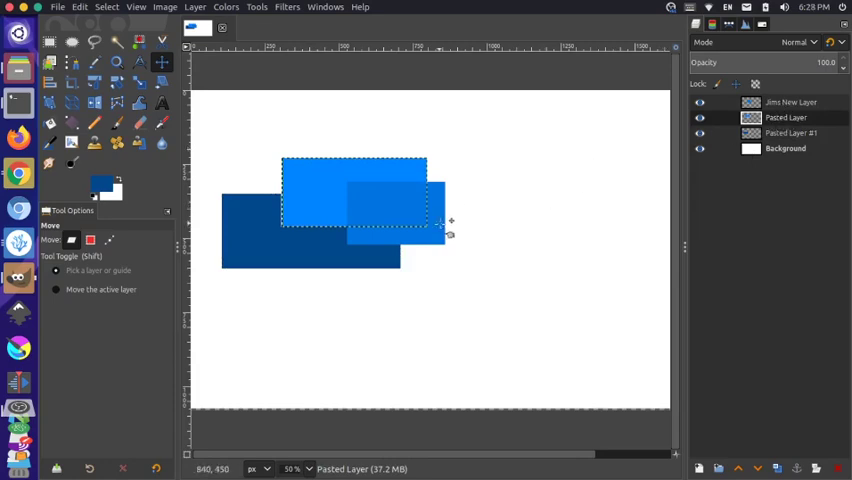
Step: Make the dark blue rectangle's layer active so it can be moved to the front
click(790, 102)
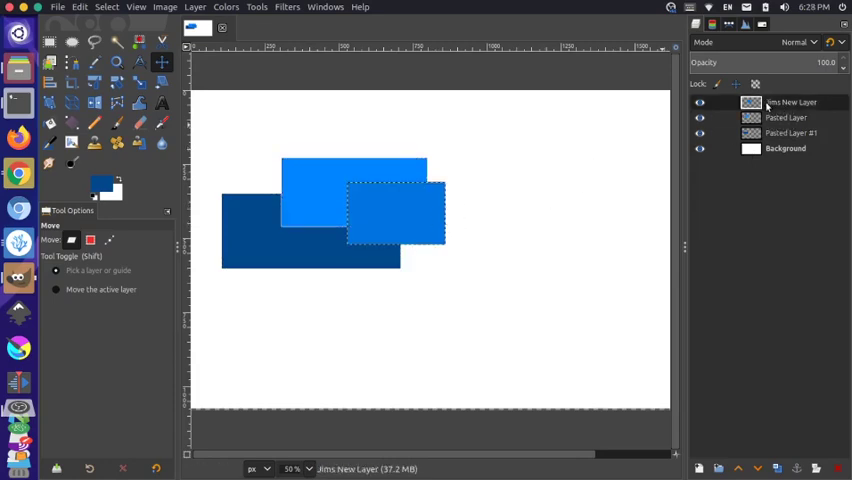
click(786, 116)
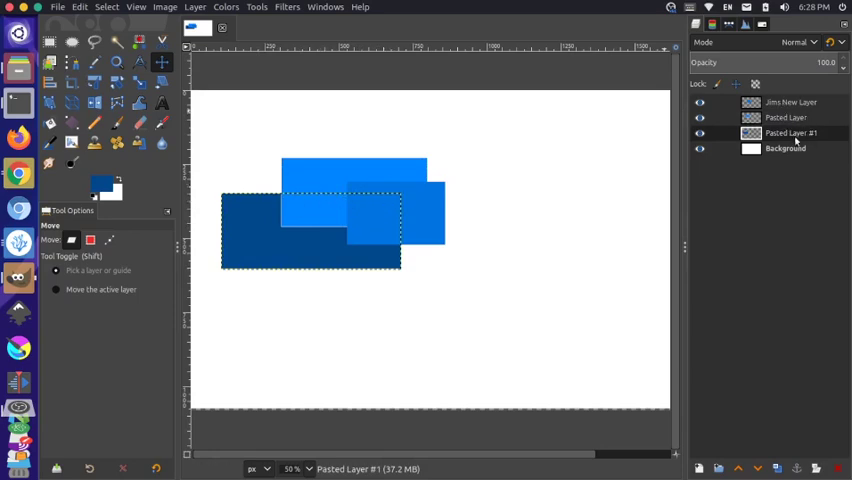
mouse_move(390, 228)
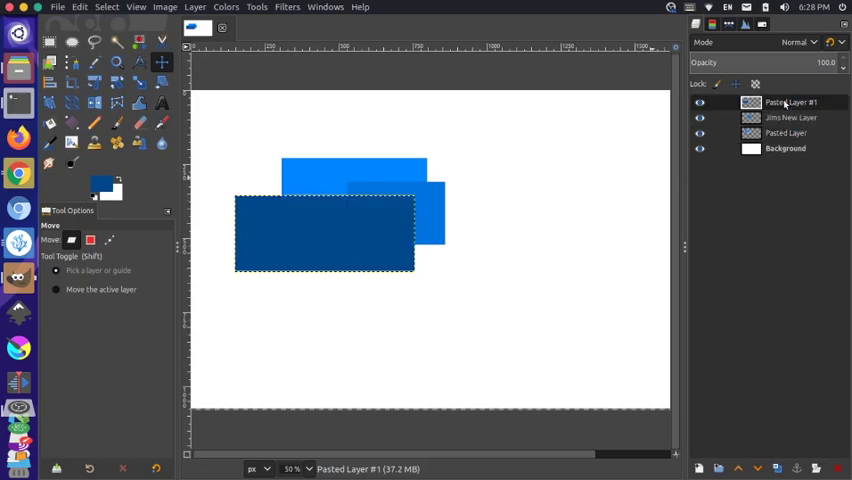
mouse_move(658, 126)
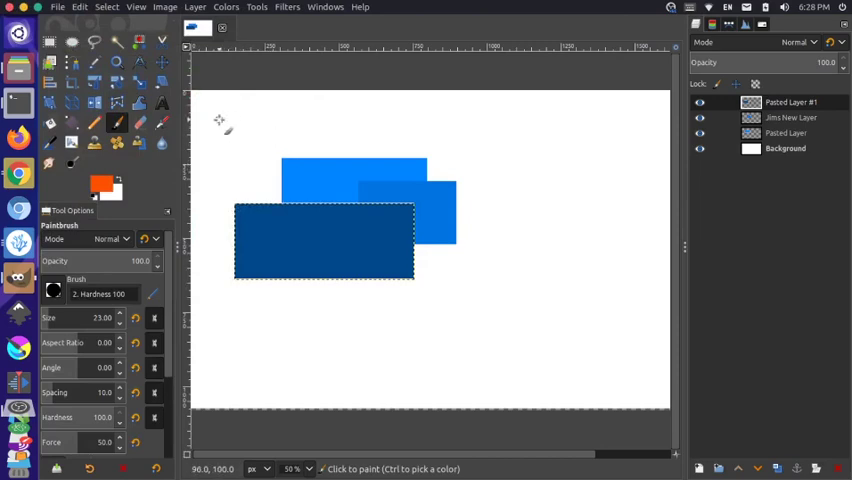
mouse_move(420, 148)
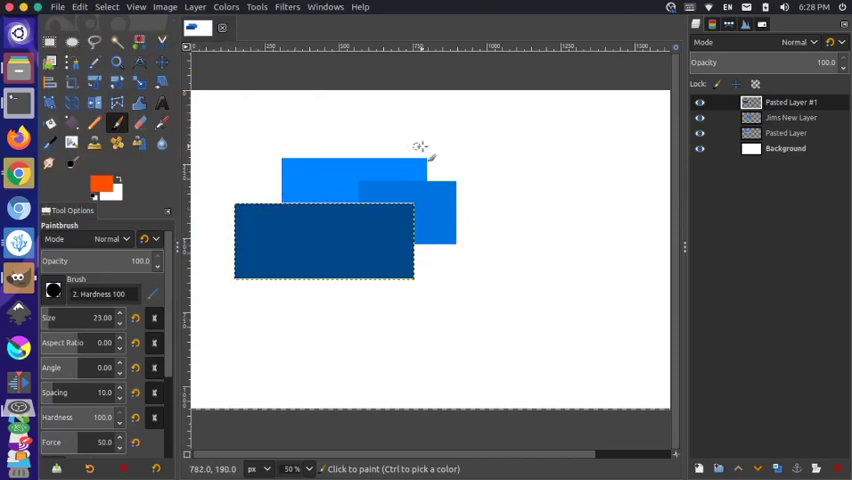
mouse_move(358, 116)
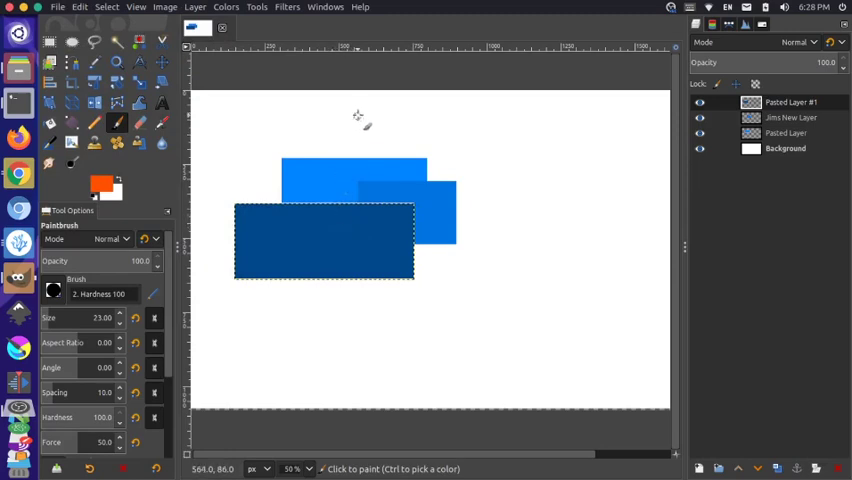
mouse_move(384, 184)
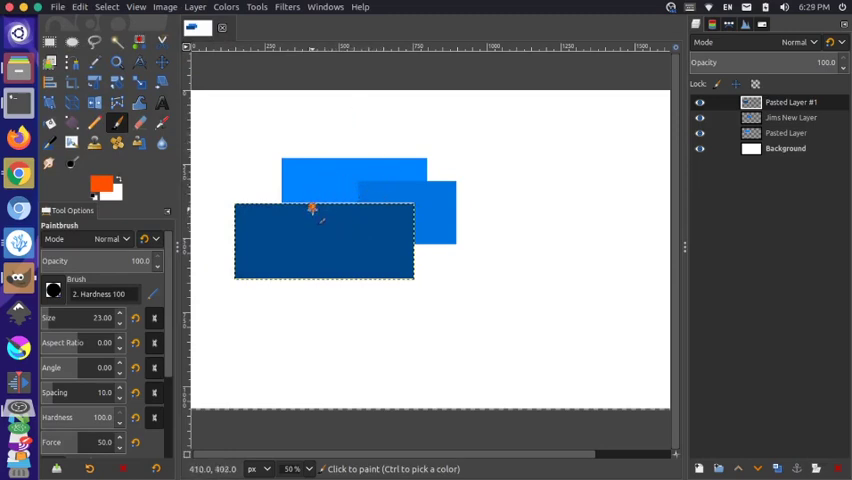
Step: Paint a curvy orange brush stroke across the dark blue rectangle
drag(320, 216, 304, 256)
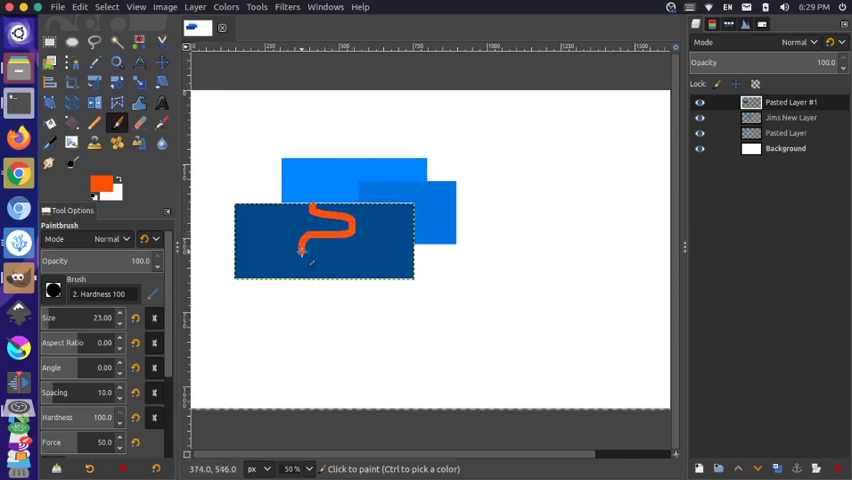